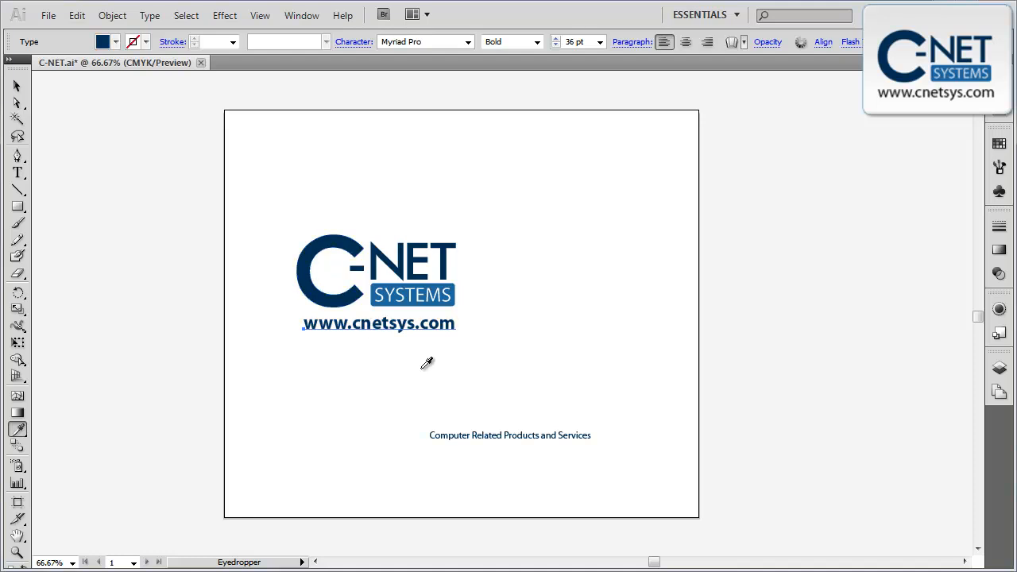
Recolor the tagline text to the logo's dark blue with the Eyedropper.
{"action": "left_click", "coordinate": [509, 434]}
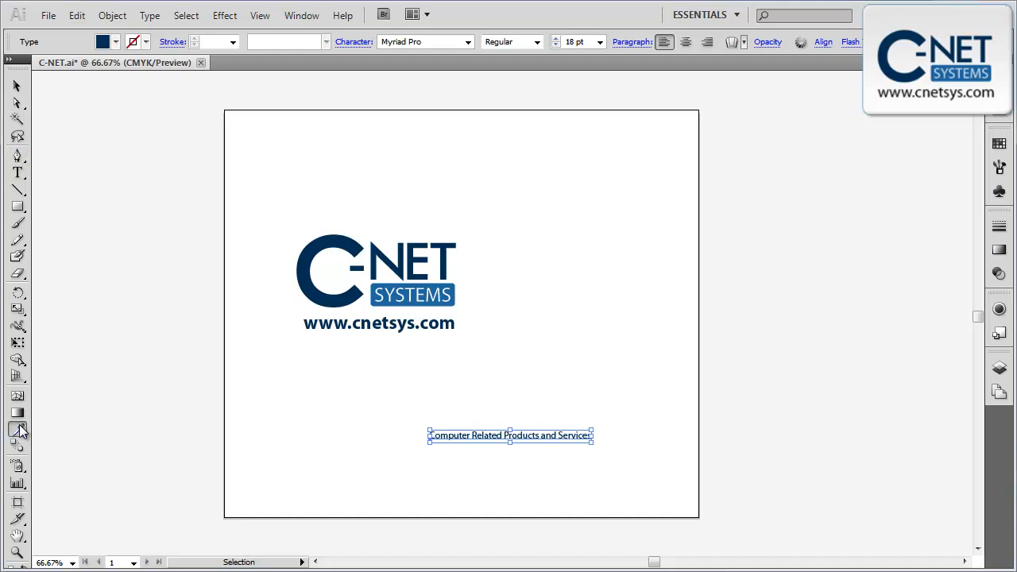